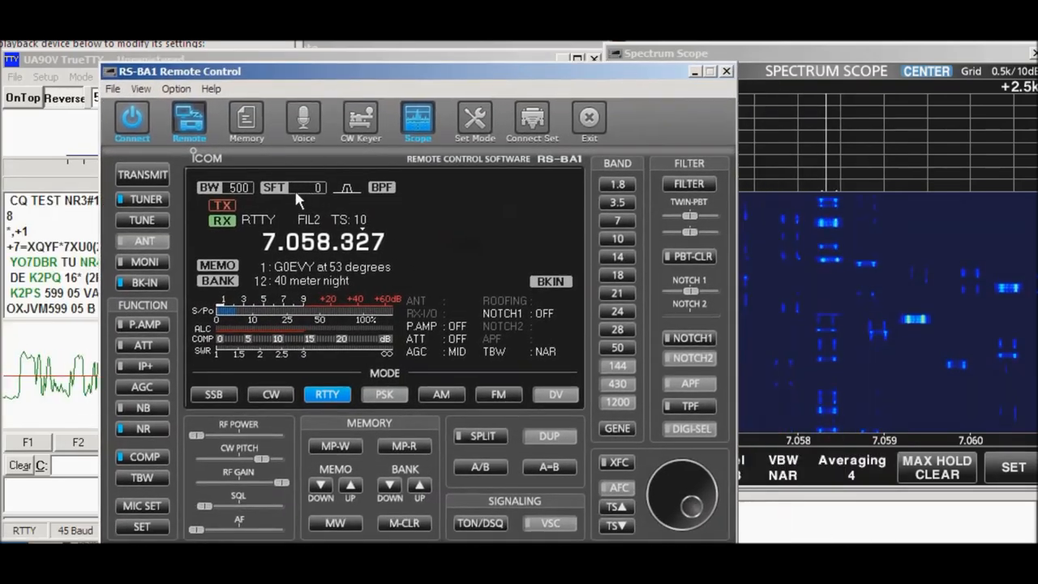
mouse_move(353, 243)
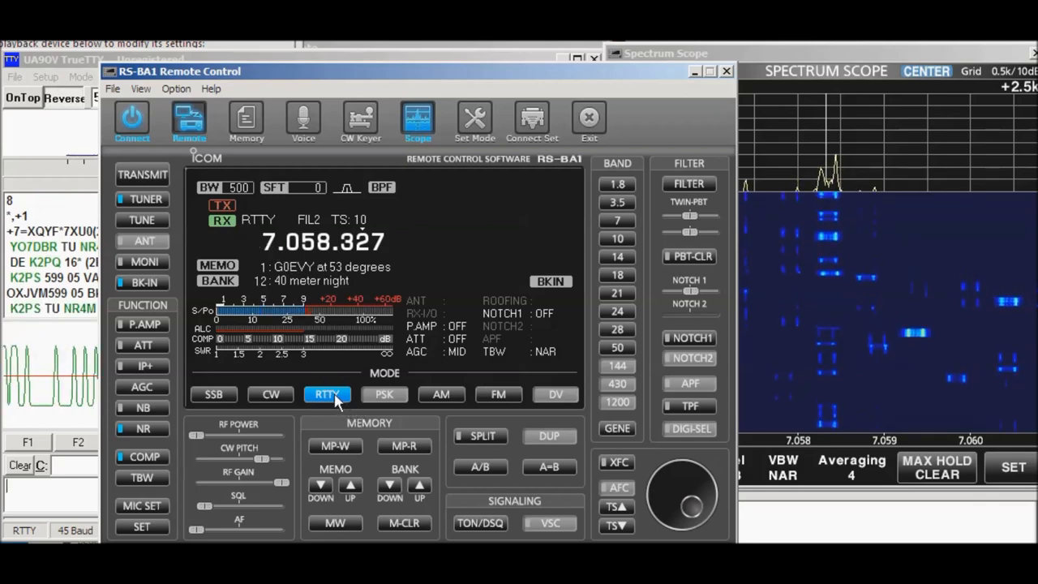
Toggle the radio to reversed RTTY and back to normal RTTY.
left_click(328, 394)
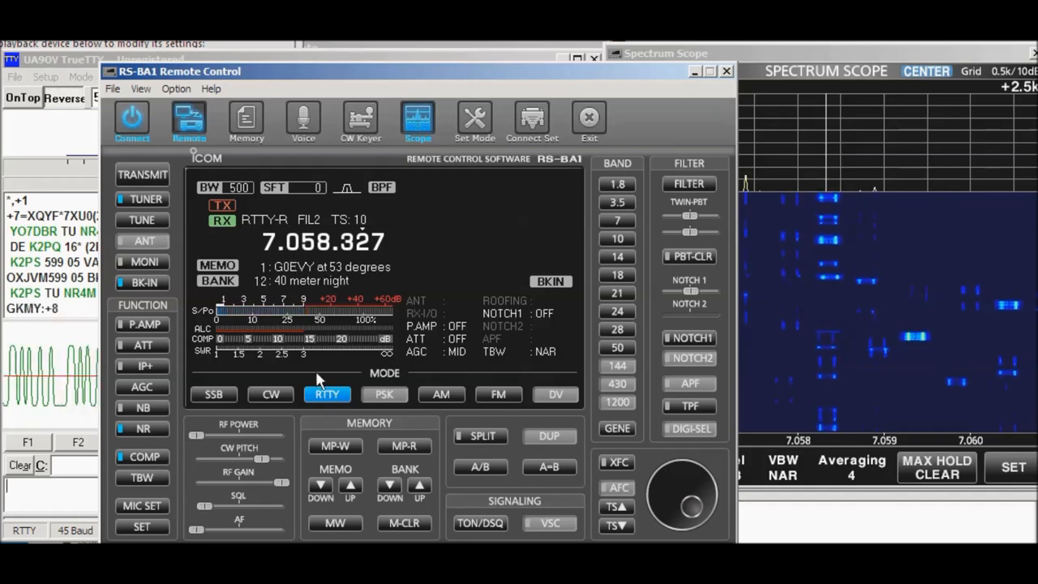
left_click(328, 394)
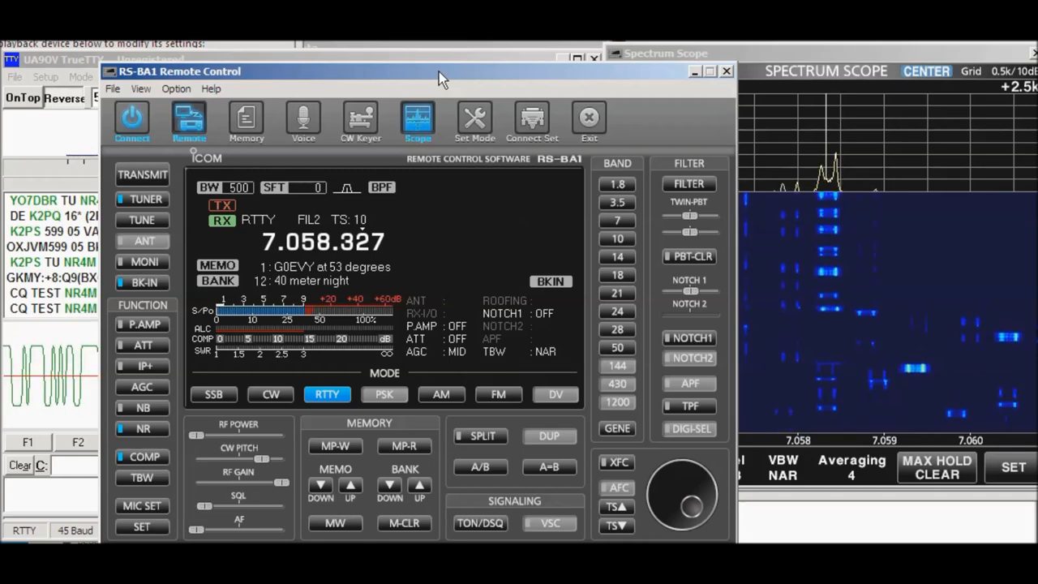
mouse_move(268, 227)
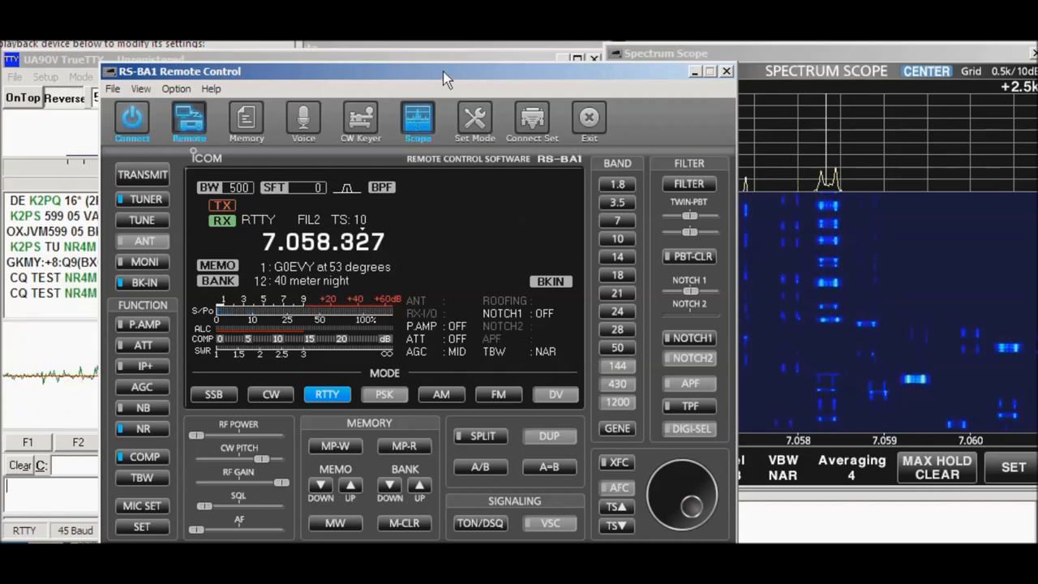
mouse_move(260, 226)
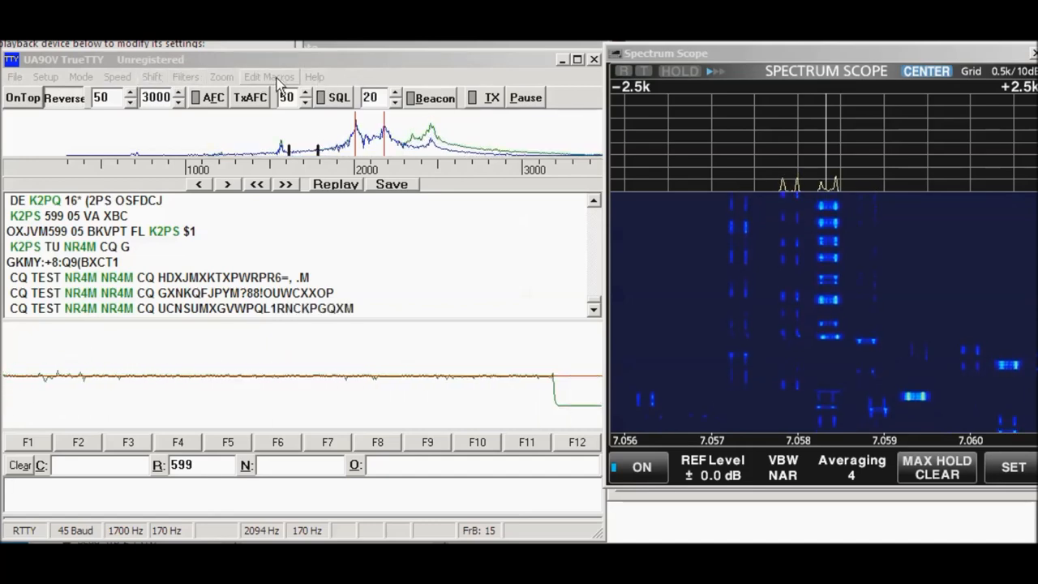
Show TrueTTY's About version information from Help and dismiss it.
left_click(315, 76)
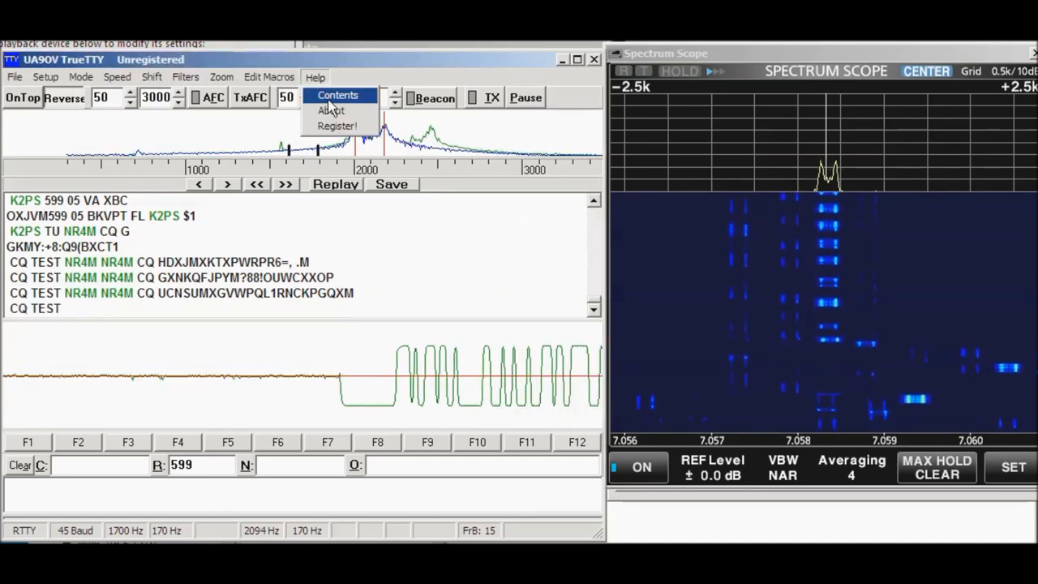
left_click(331, 110)
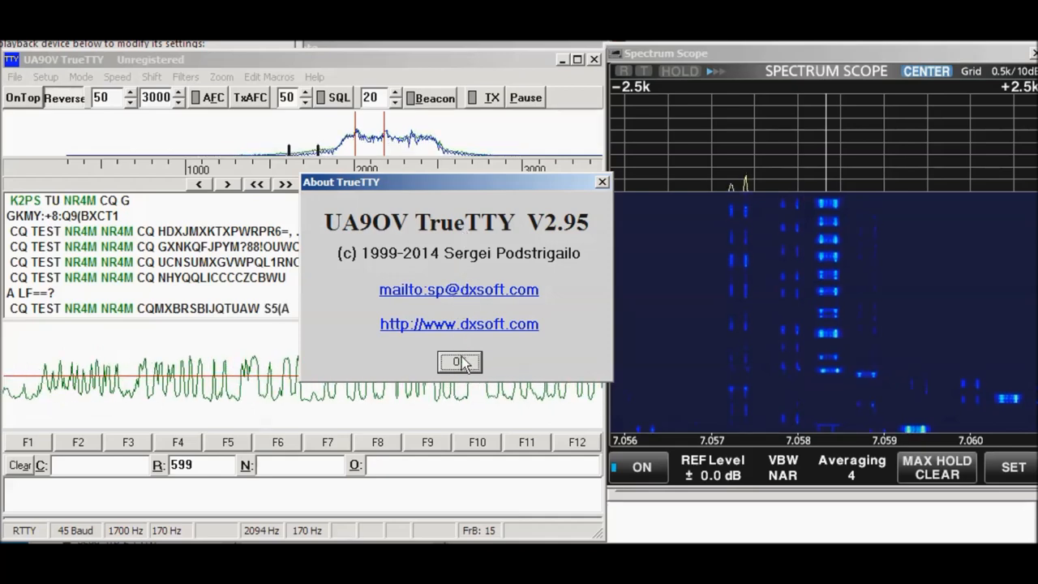
left_click(458, 362)
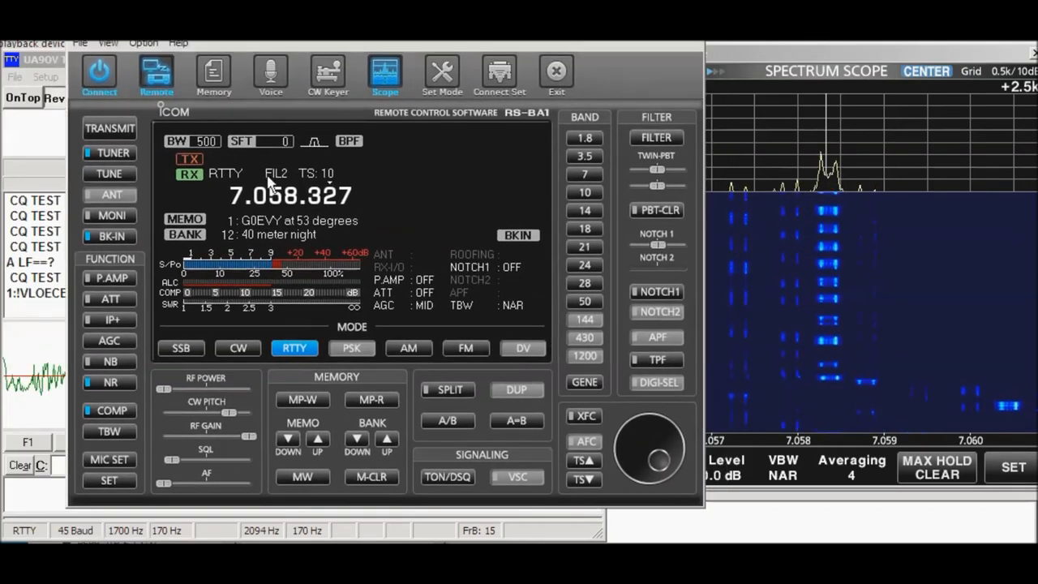
mouse_move(292, 360)
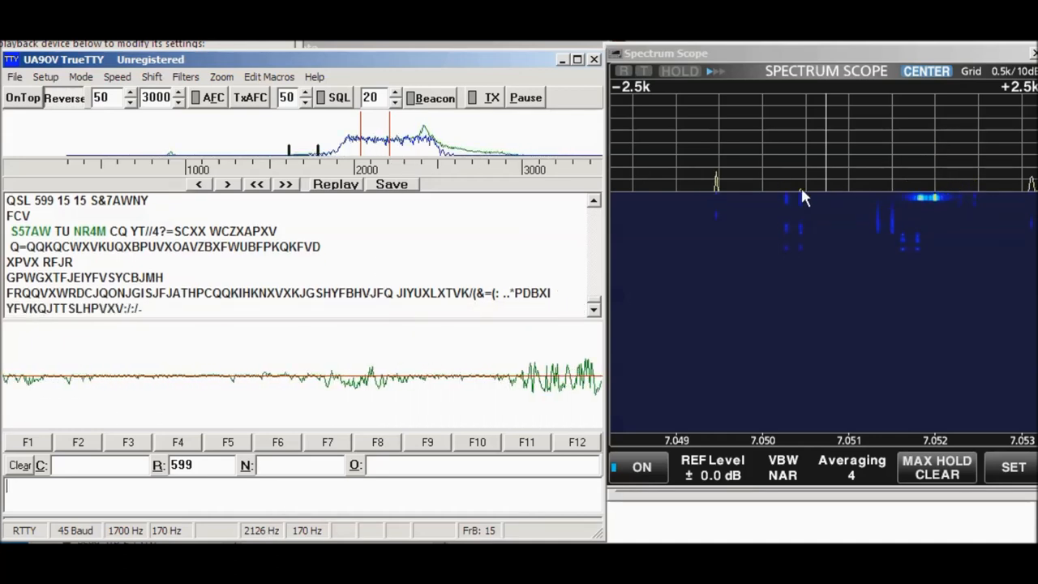
mouse_move(931, 207)
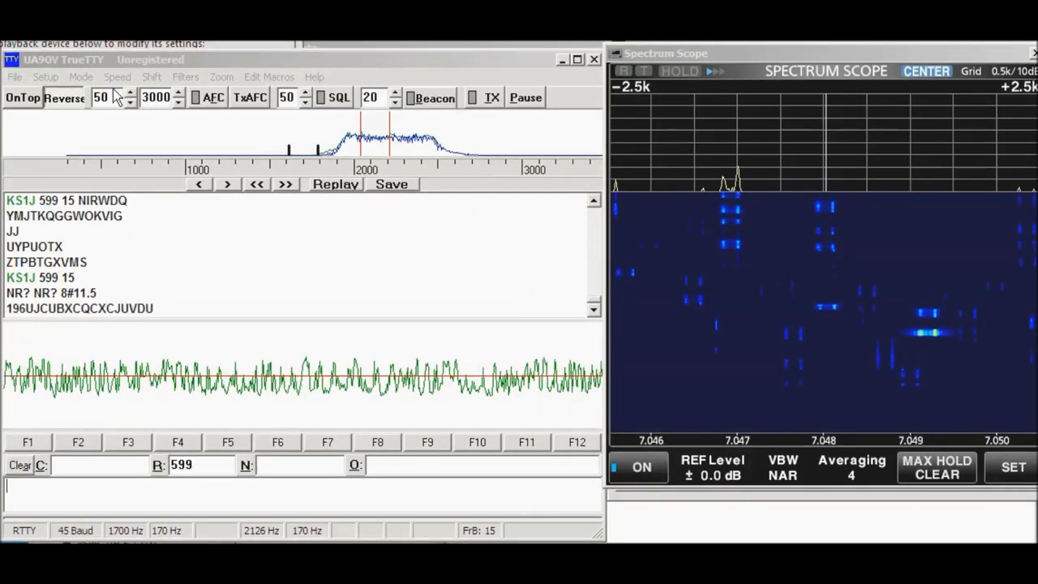
In TrueTTY Setup, check the Send mode list and keep RTTY as the mode sent to the logger.
left_click(45, 76)
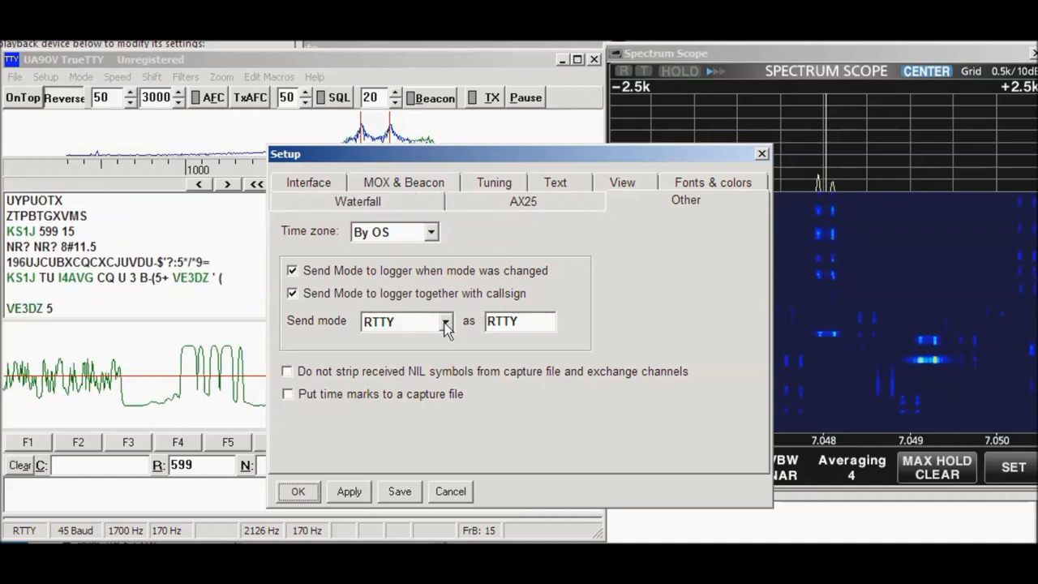
left_click(444, 321)
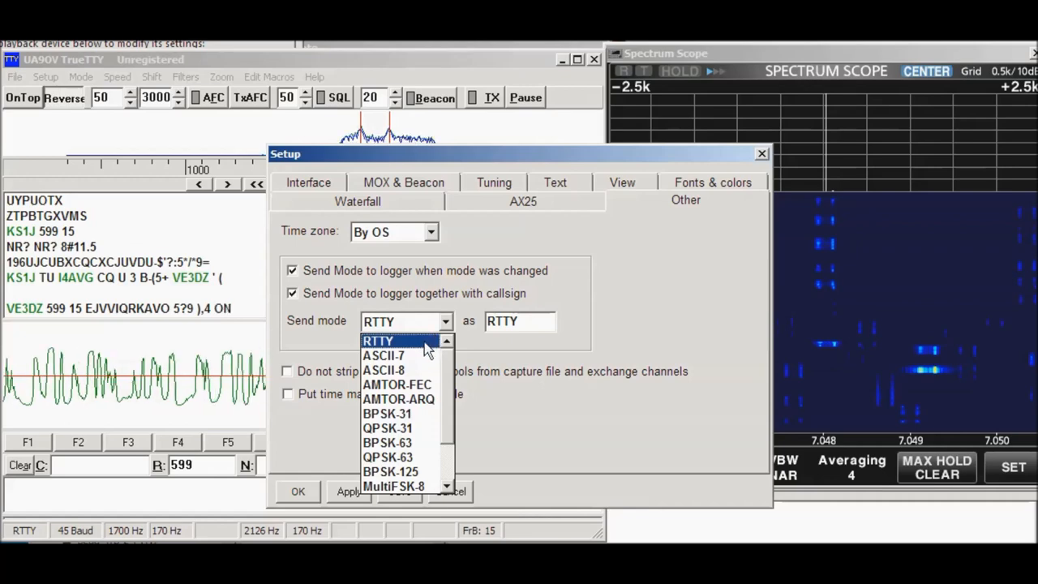
left_click(378, 340)
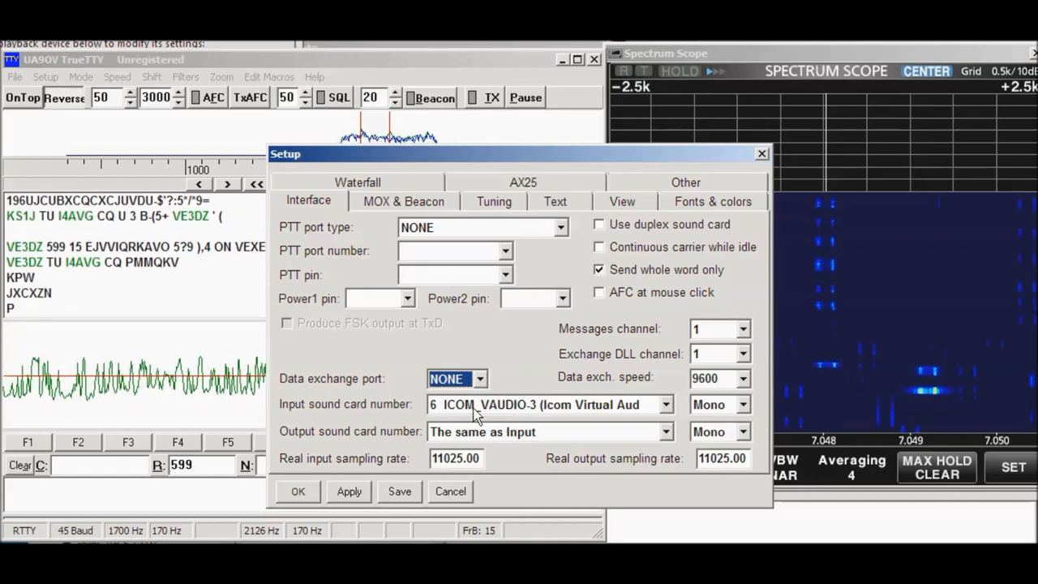
mouse_move(382, 413)
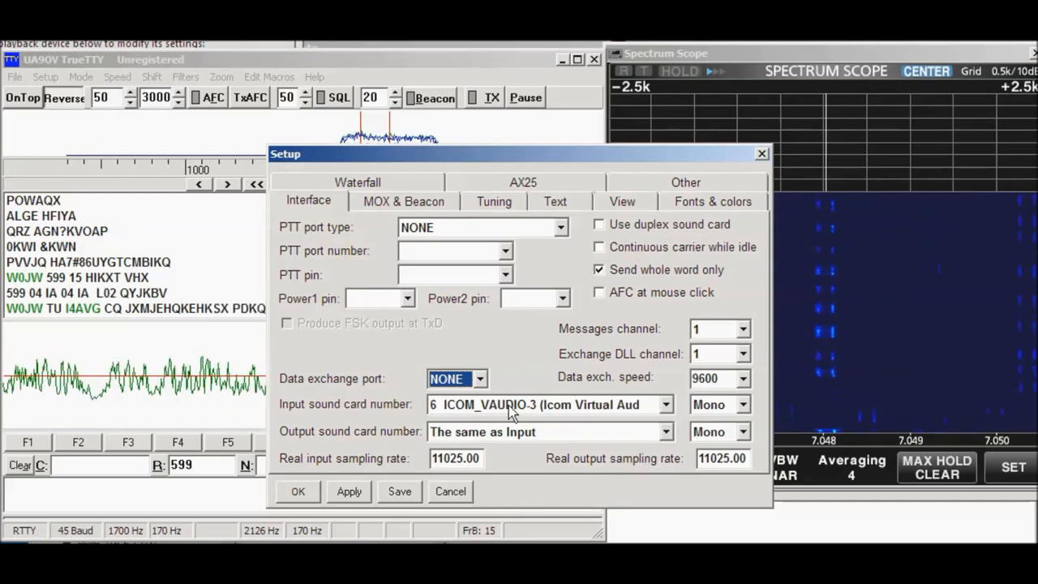
mouse_move(532, 415)
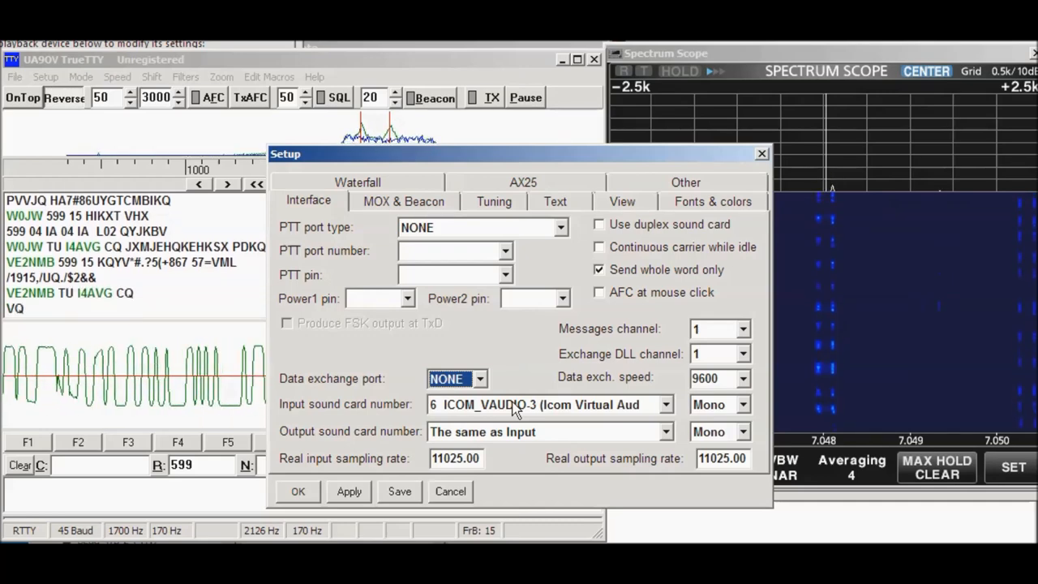
mouse_move(493, 445)
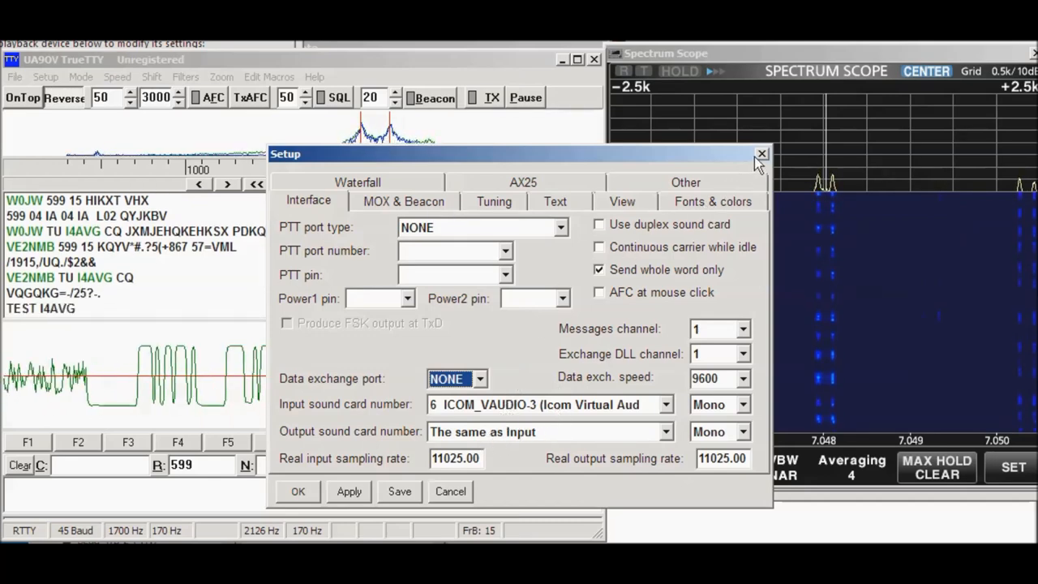
Close the TrueTTY Setup dialog and return to decoding.
left_click(760, 153)
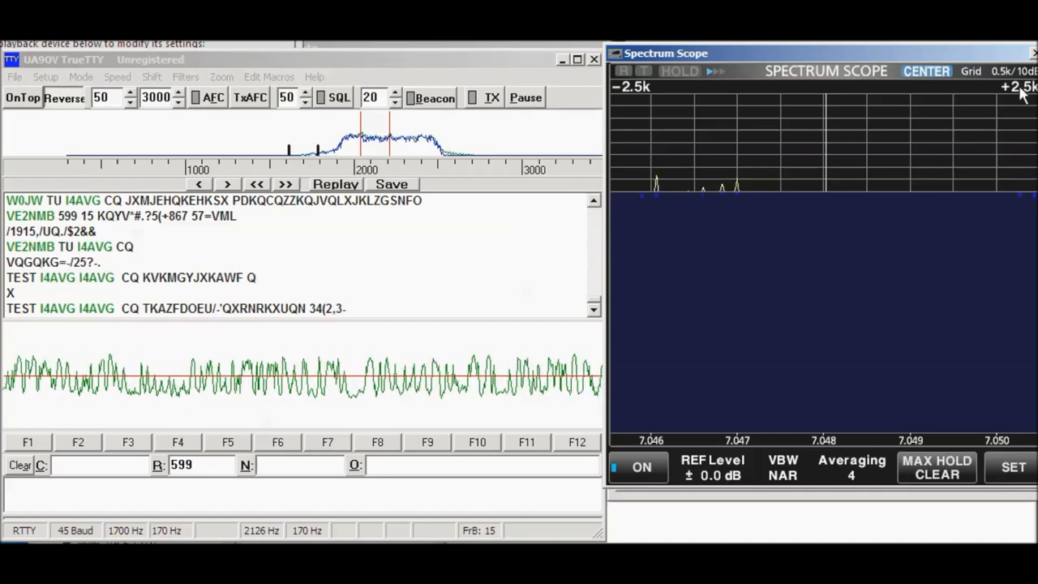
Widen the RS-BA1 spectrum scope's frequency span.
left_click(1023, 87)
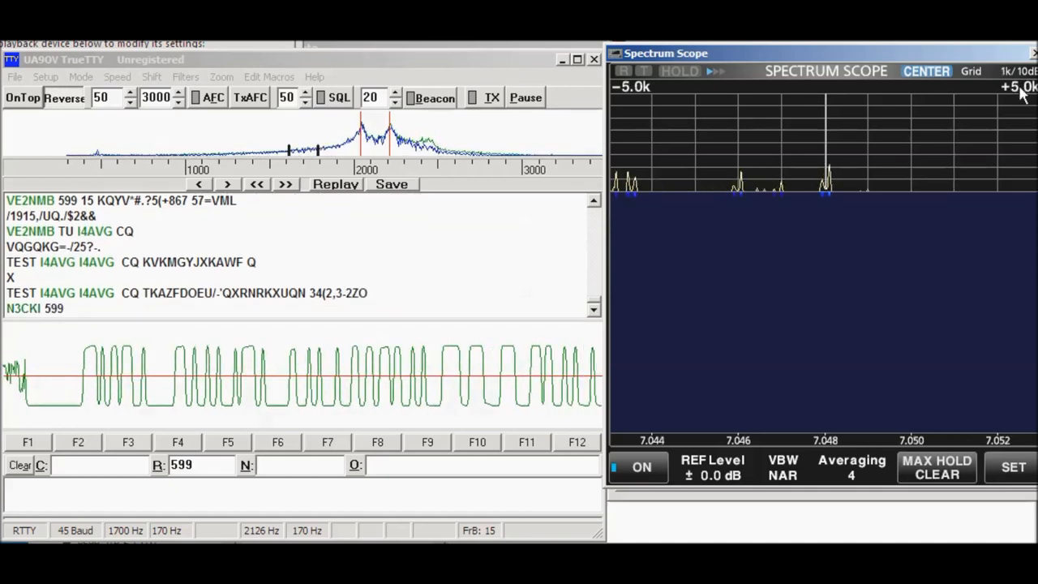
mouse_move(830, 194)
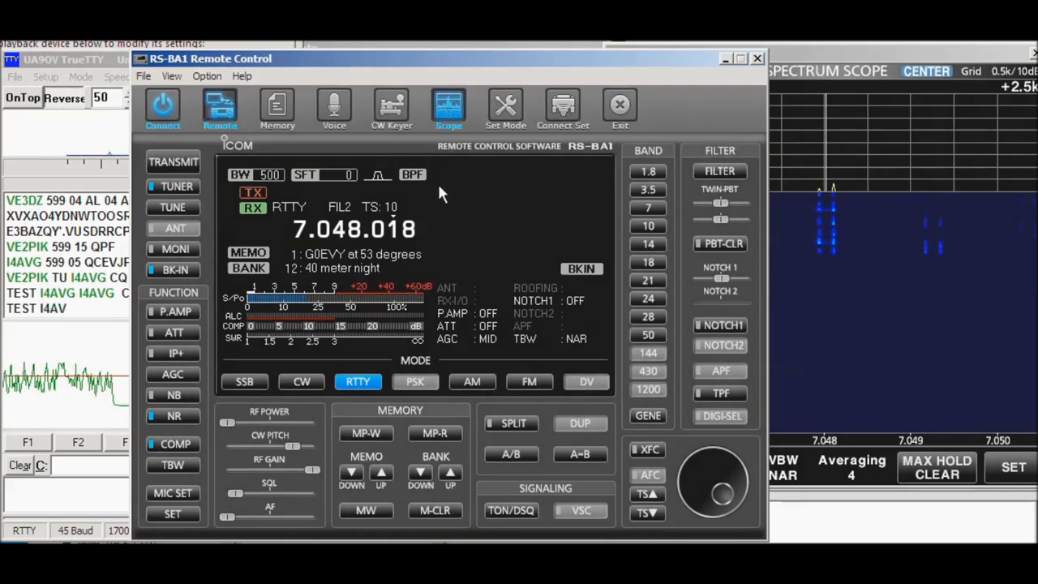
Switch the receiver to FIL3 and bring up the receive Filter window.
left_click(718, 172)
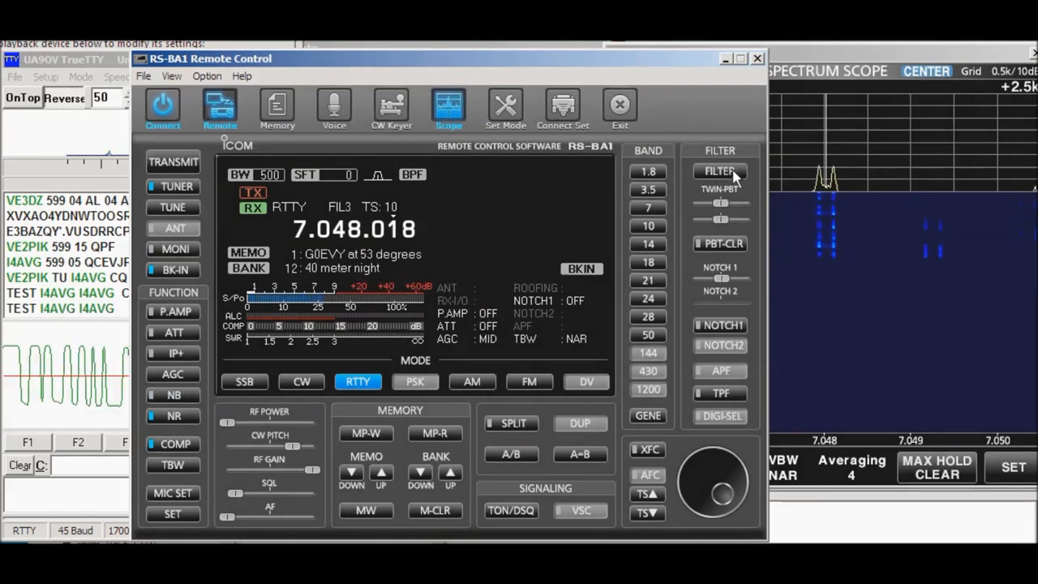
left_click(718, 172)
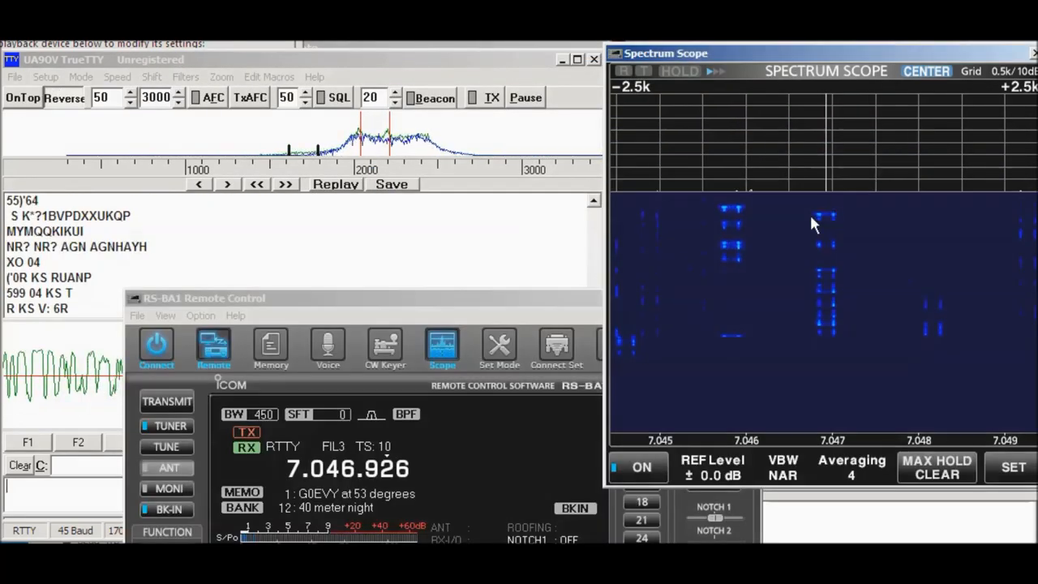
mouse_move(733, 225)
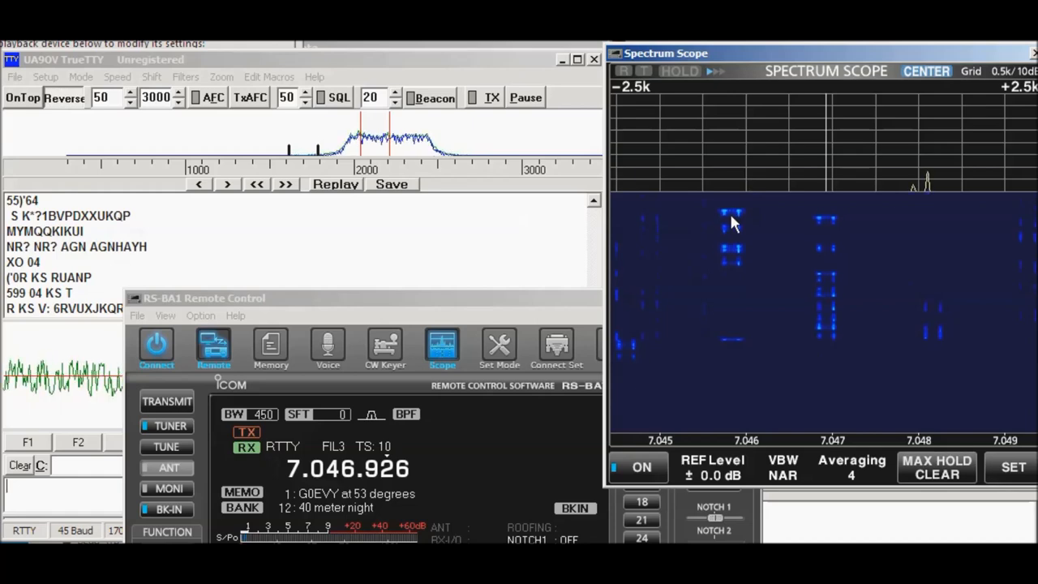
mouse_move(835, 237)
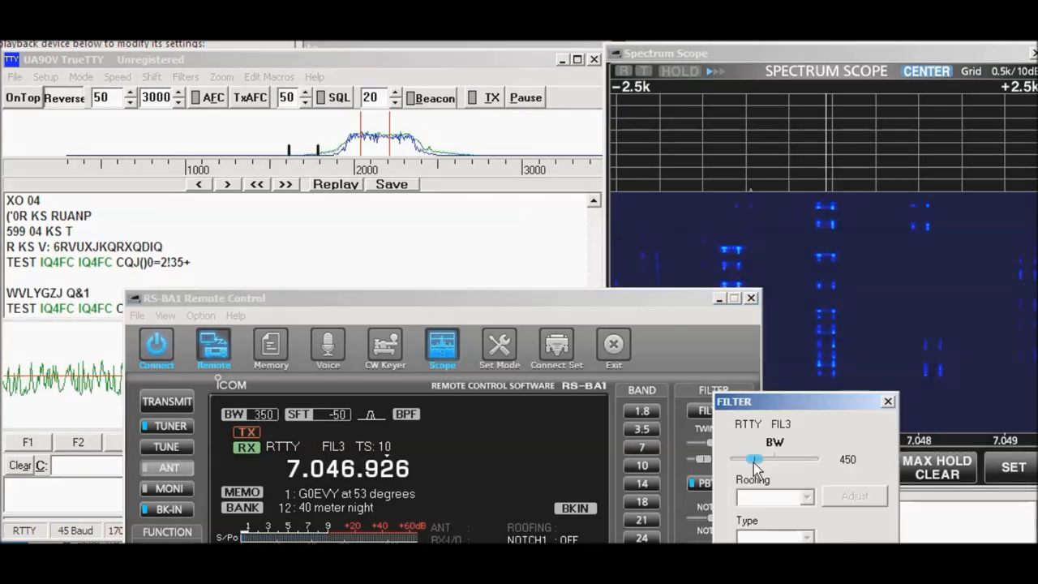
Widen the filter 3 bandwidth to 600 Hz with the BW slider and close the Filter window.
left_click_drag(754, 459, 766, 459)
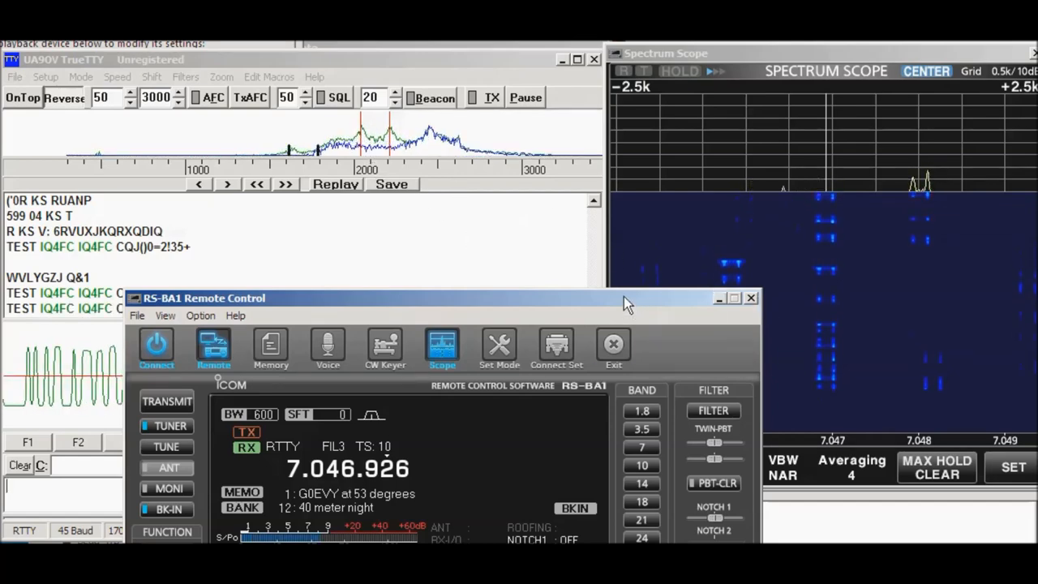
left_click(749, 298)
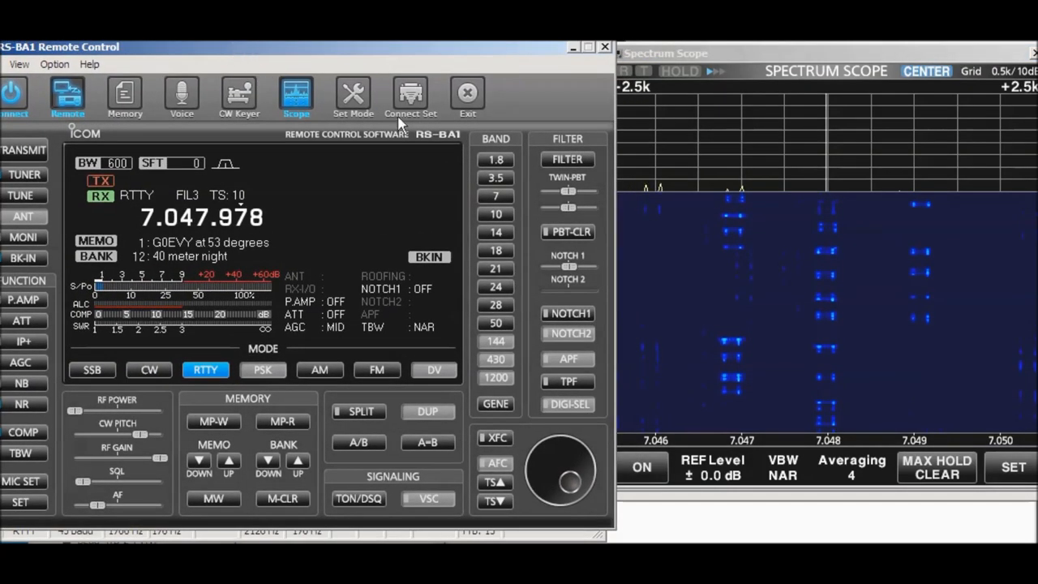
mouse_move(170, 225)
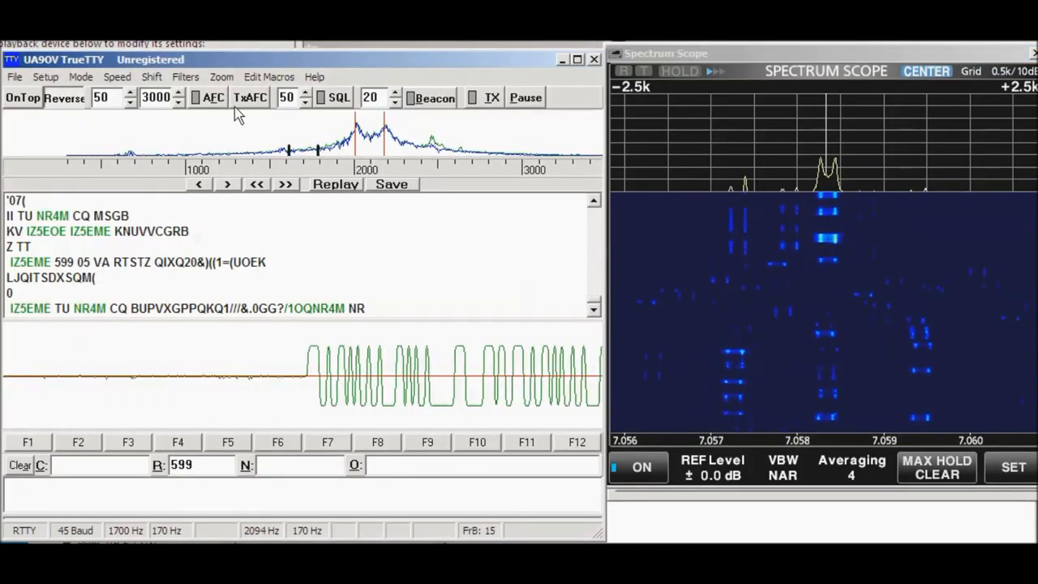
mouse_move(214, 97)
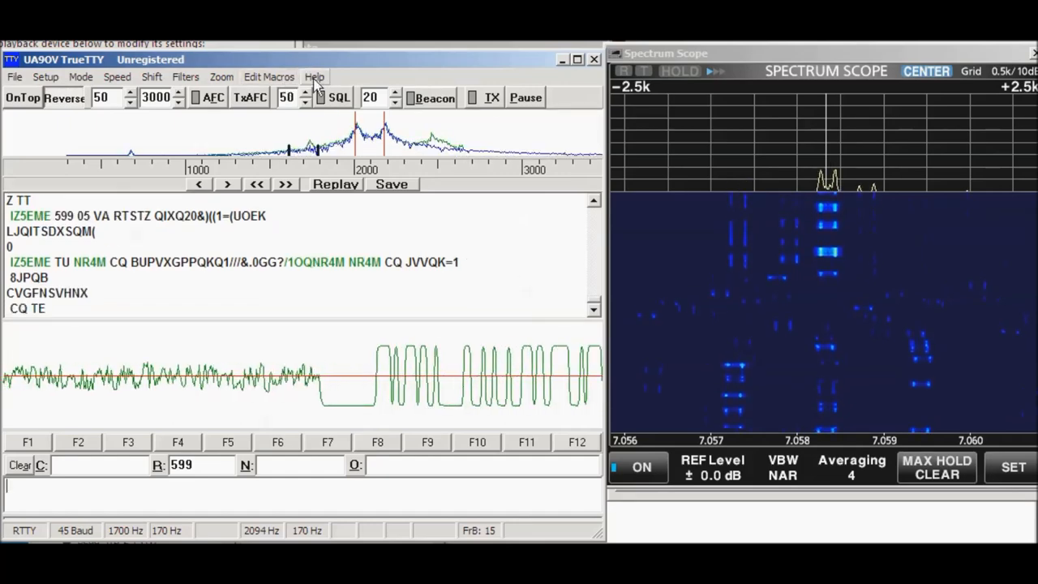
Drop down TrueTTY's Help menu.
left_click(315, 76)
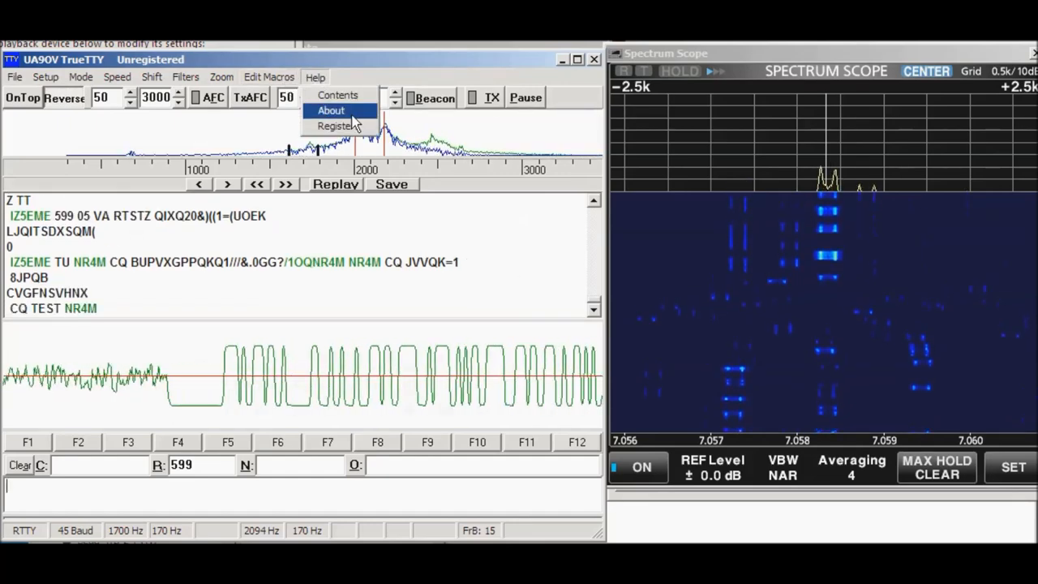
Show the About TrueTTY box (V2.95) and dismiss it with OK.
left_click(331, 110)
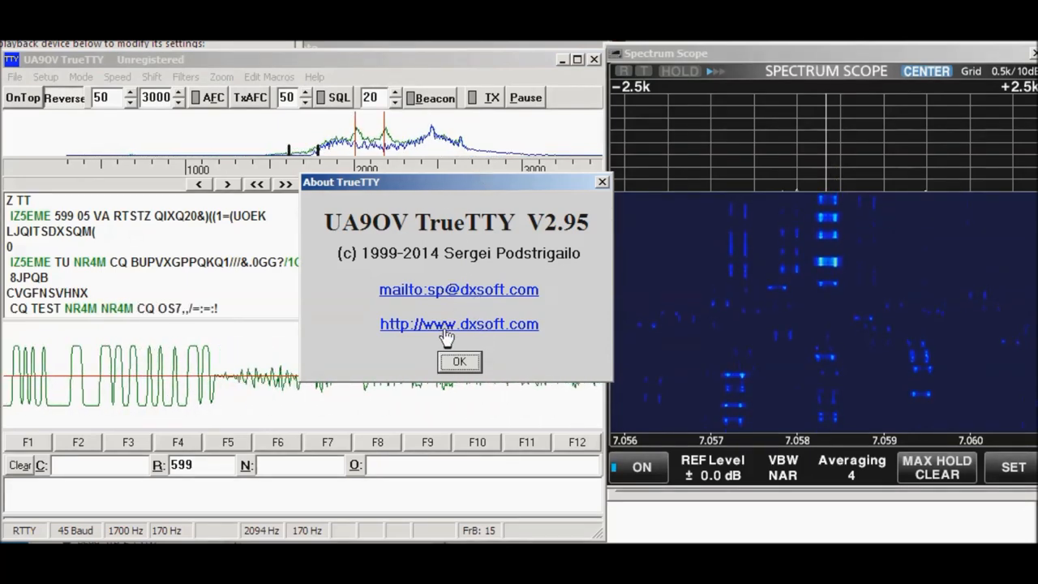
left_click(457, 359)
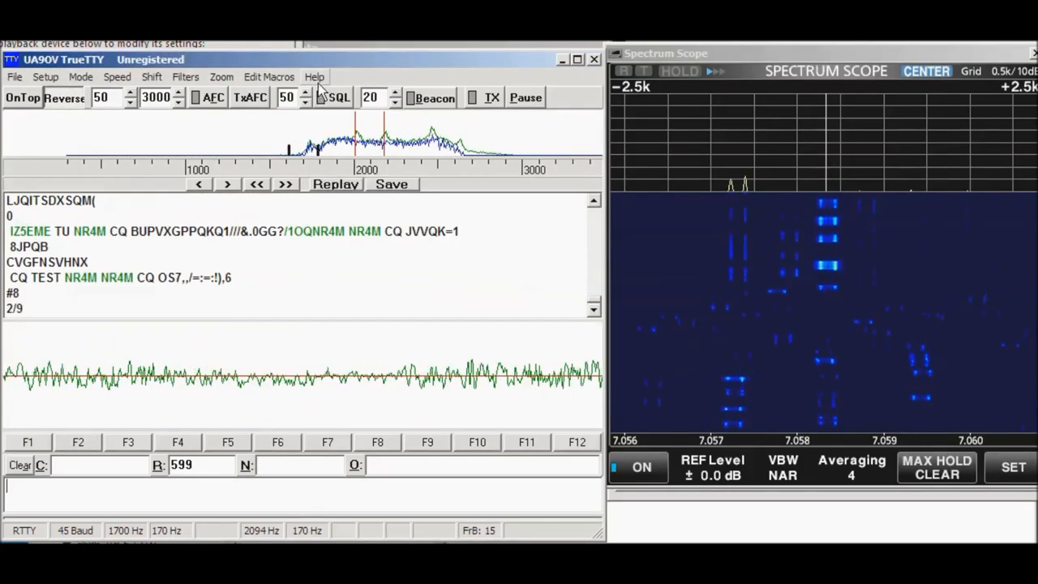